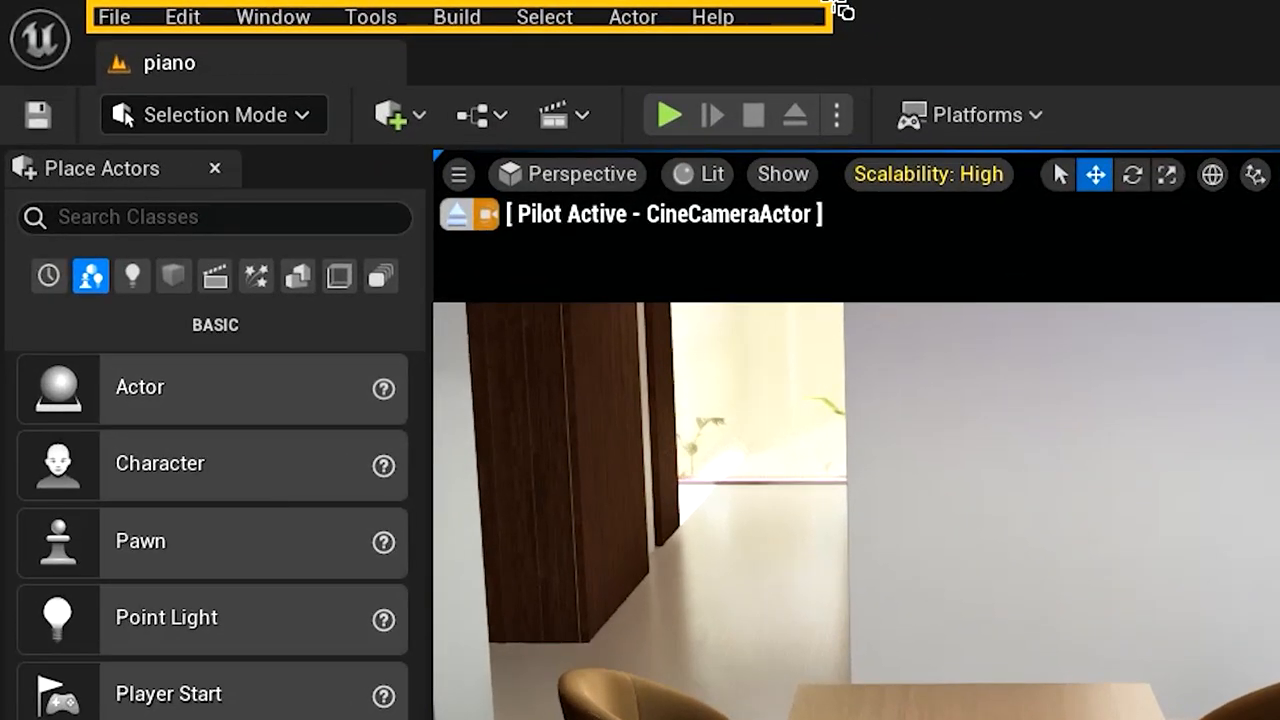
mouse_move(796, 16)
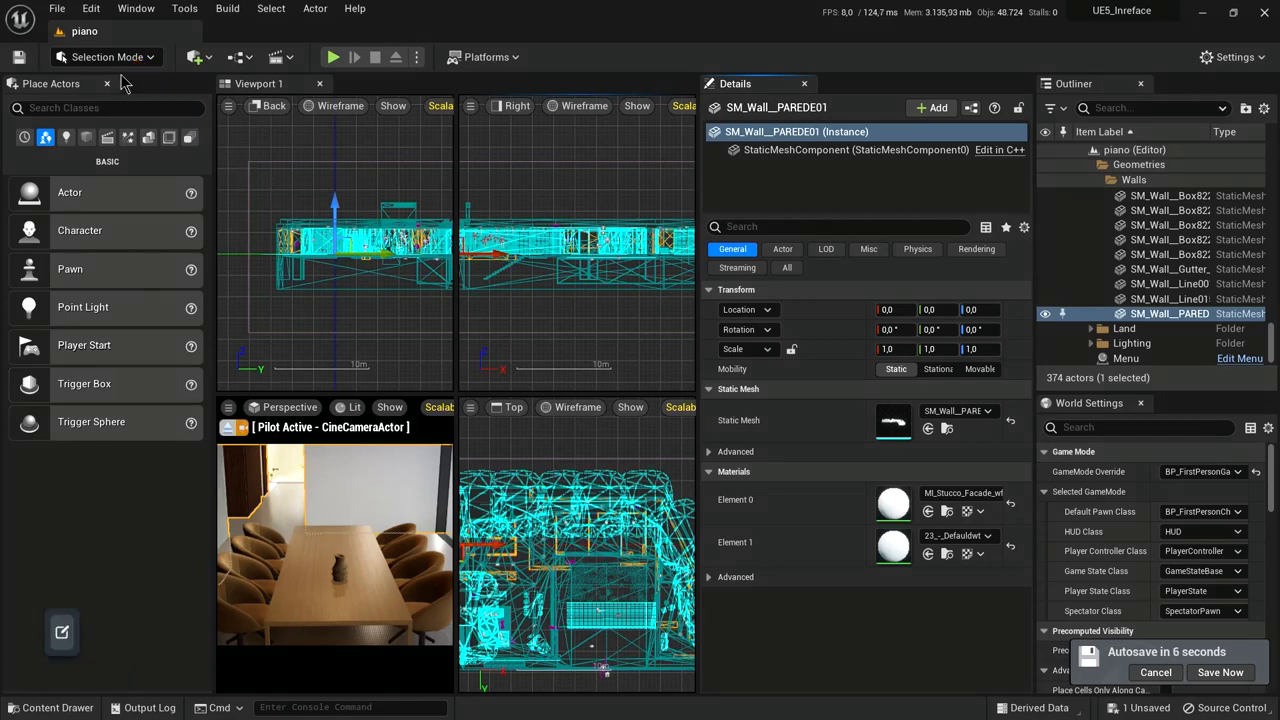
Show the list of editor modes from the Selection Mode dropdown
click(108, 56)
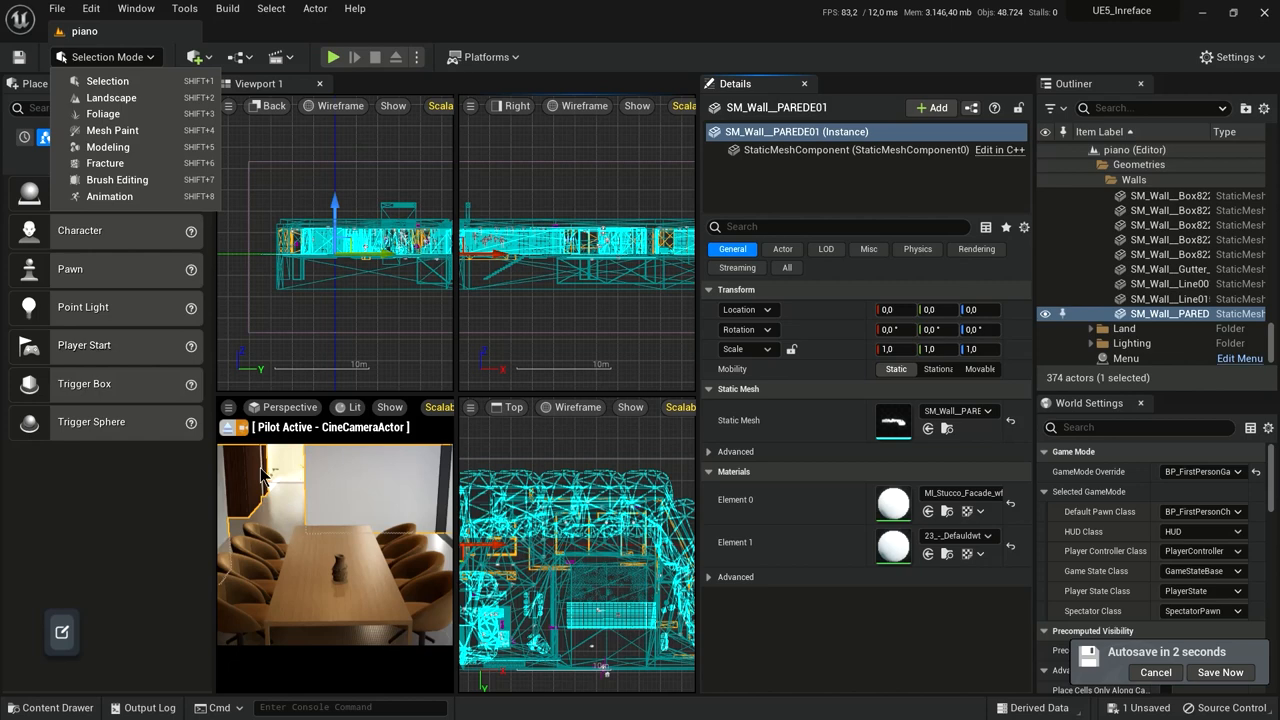
mouse_move(108, 80)
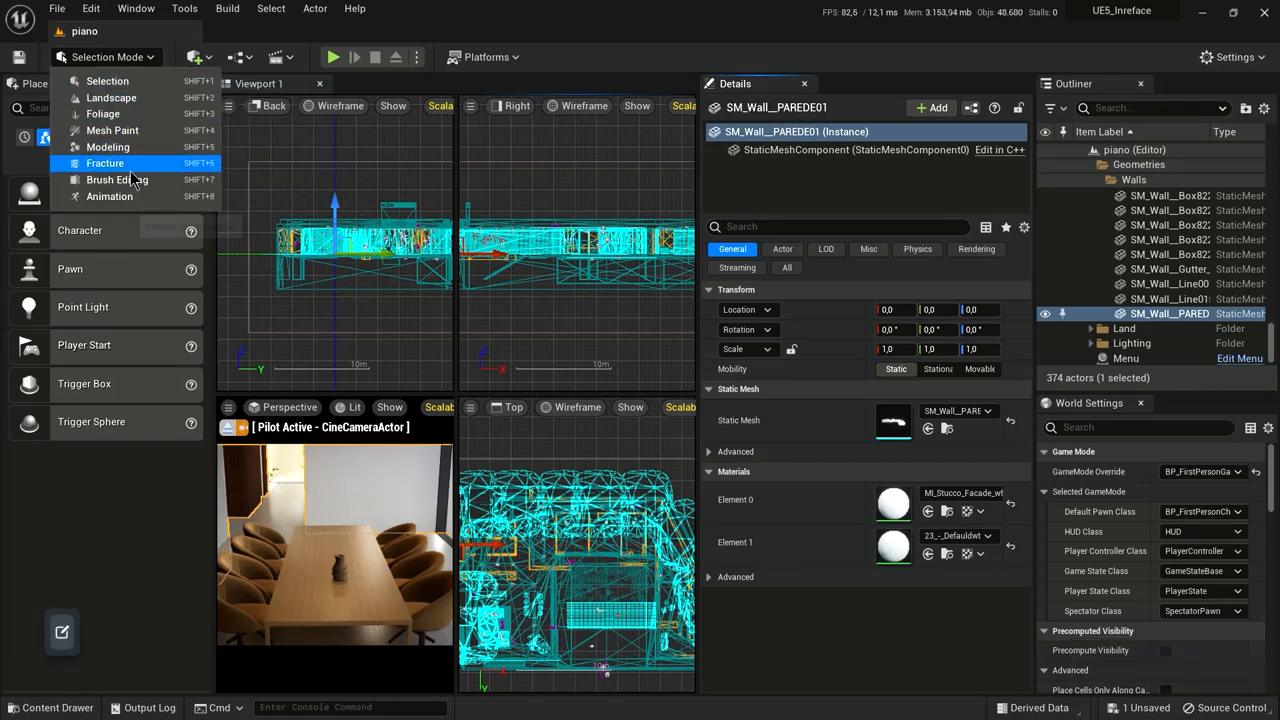
mouse_move(108, 80)
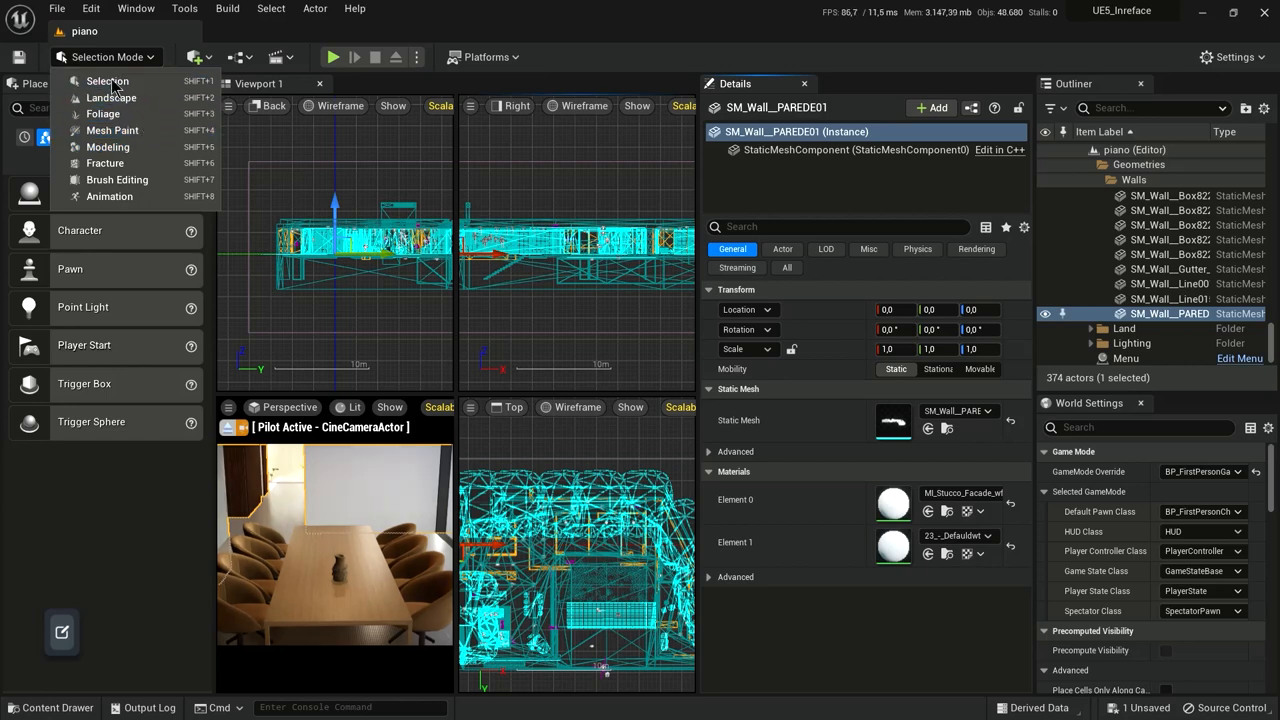
Switch the editor into Landscape mode, showing the new-landscape settings
click(112, 96)
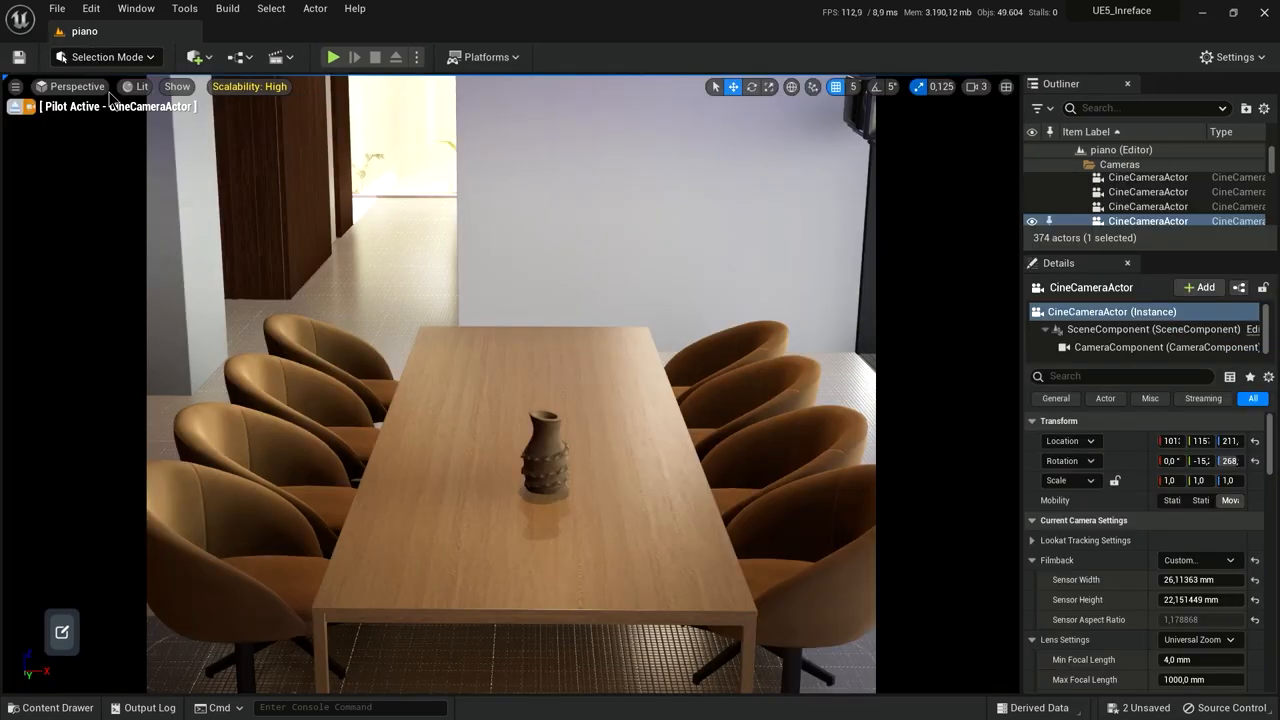
click(100, 56)
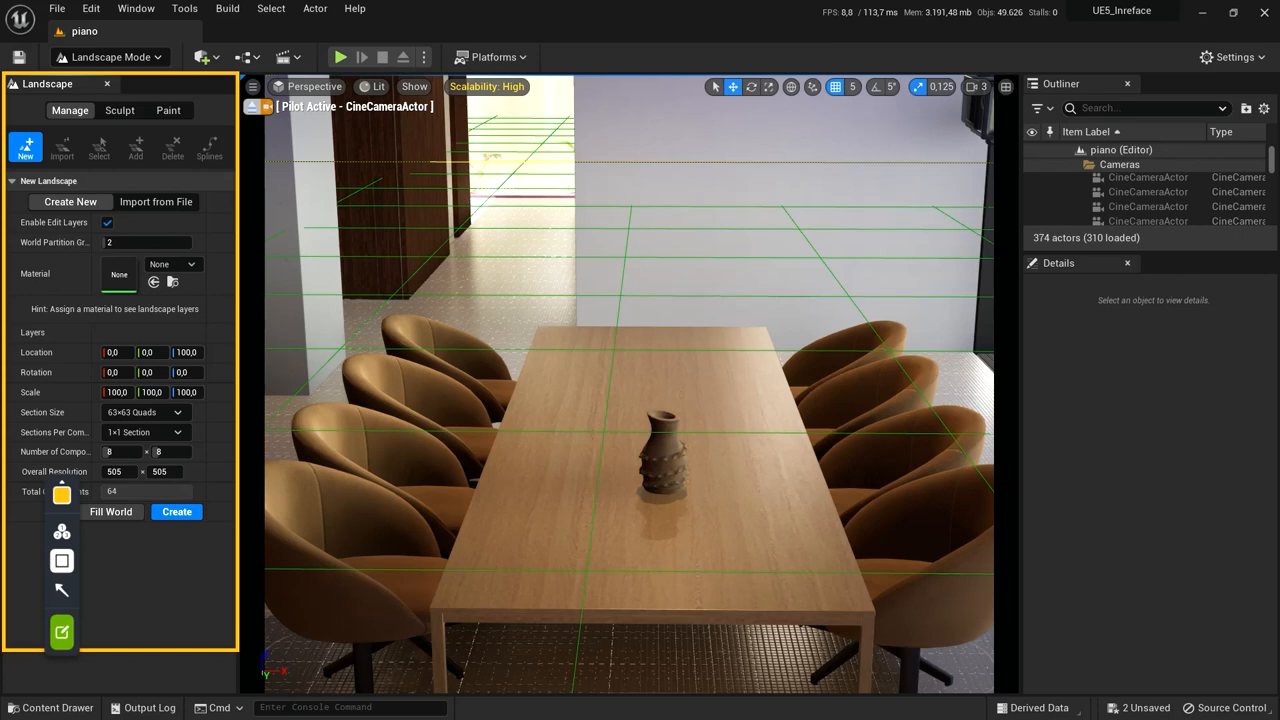
click(110, 56)
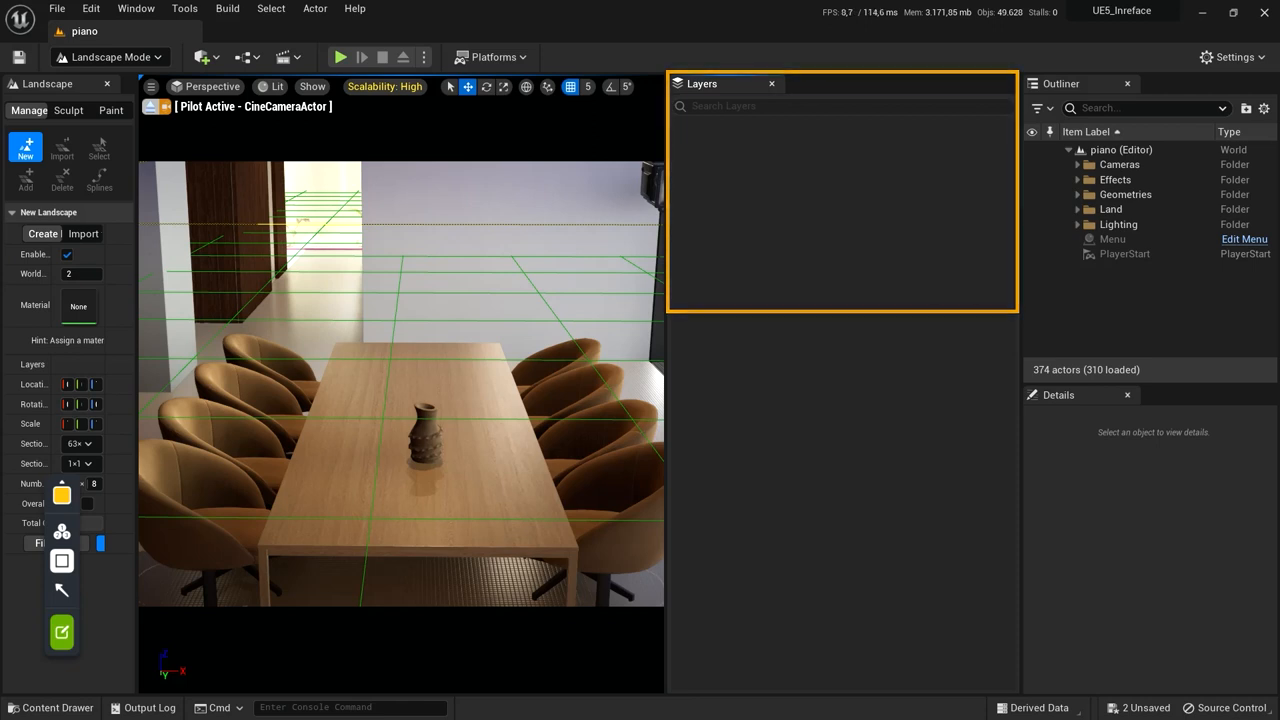
Return to Selection mode and close the Layers panel, restoring the dining-table view
click(110, 56)
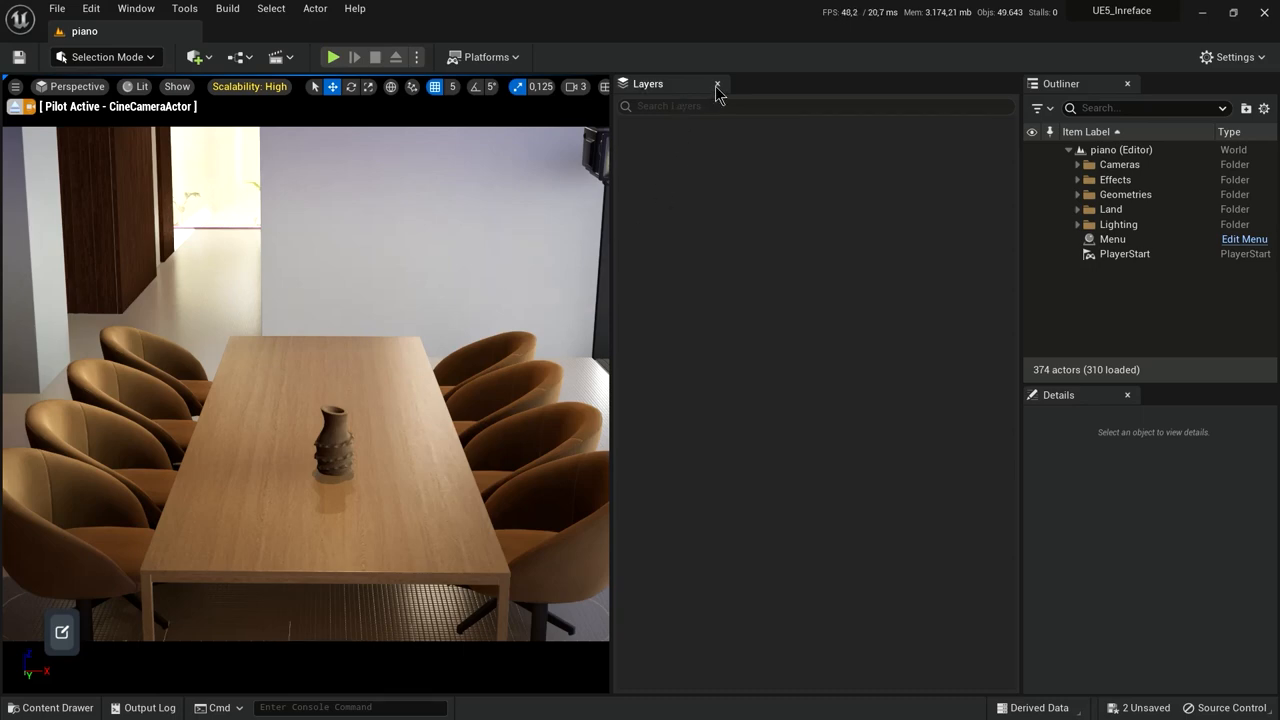
click(716, 84)
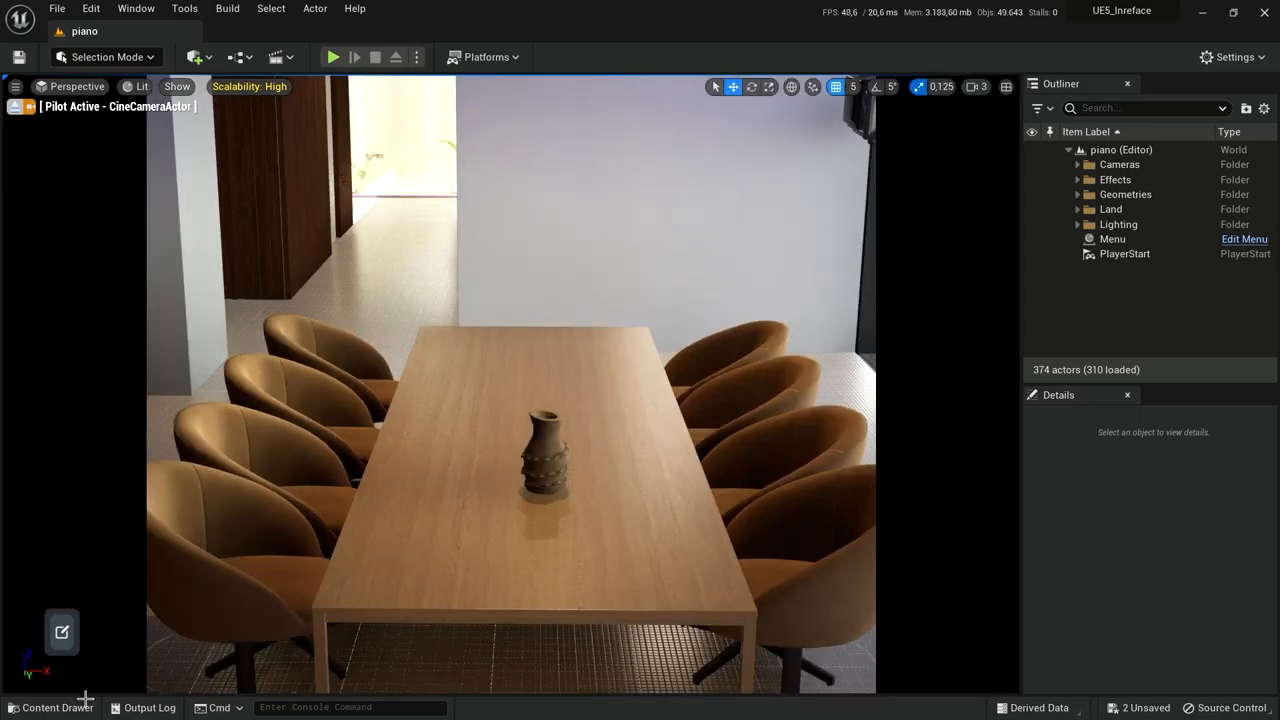